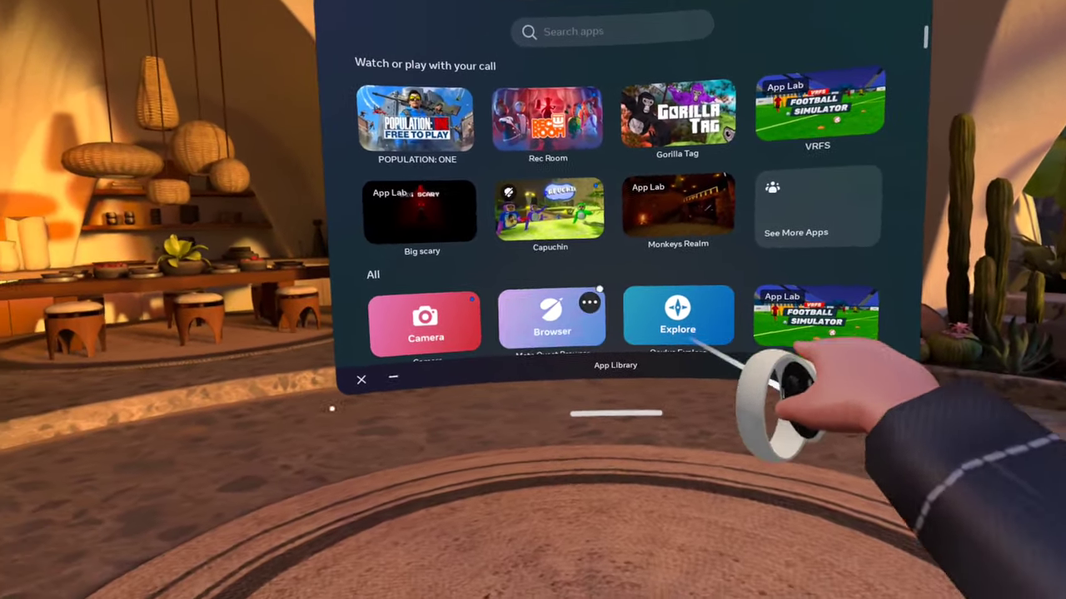
Step: Scroll the App Library down to reach the Meta Quest Browser tile
scroll("down", 3)
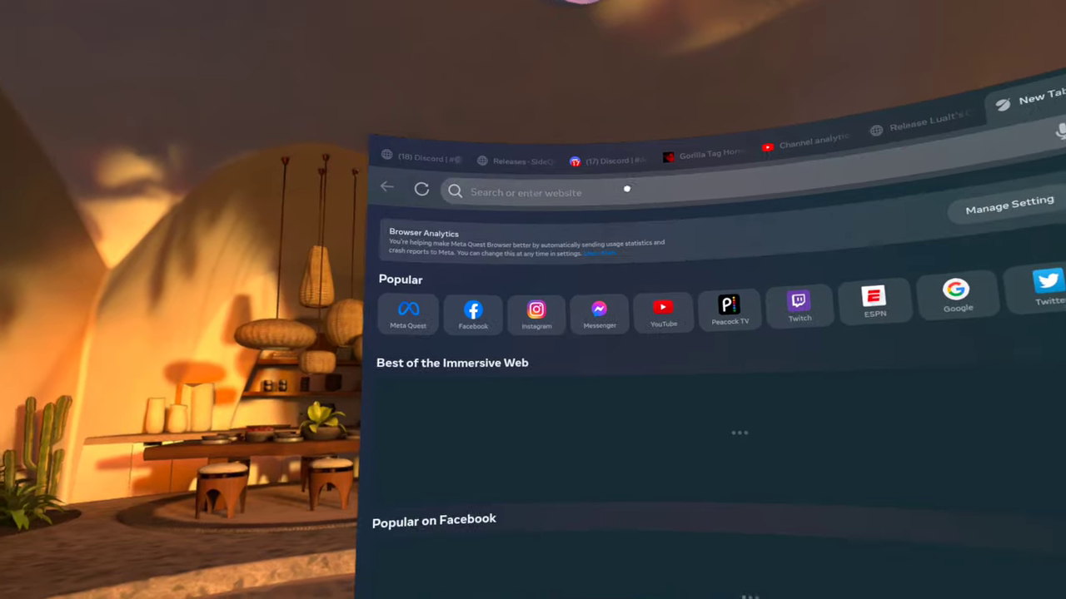
Step: Search Google for 'cx file explorer' and scroll down to the Softonic APK result
left_click(529, 192)
type("cx fil")
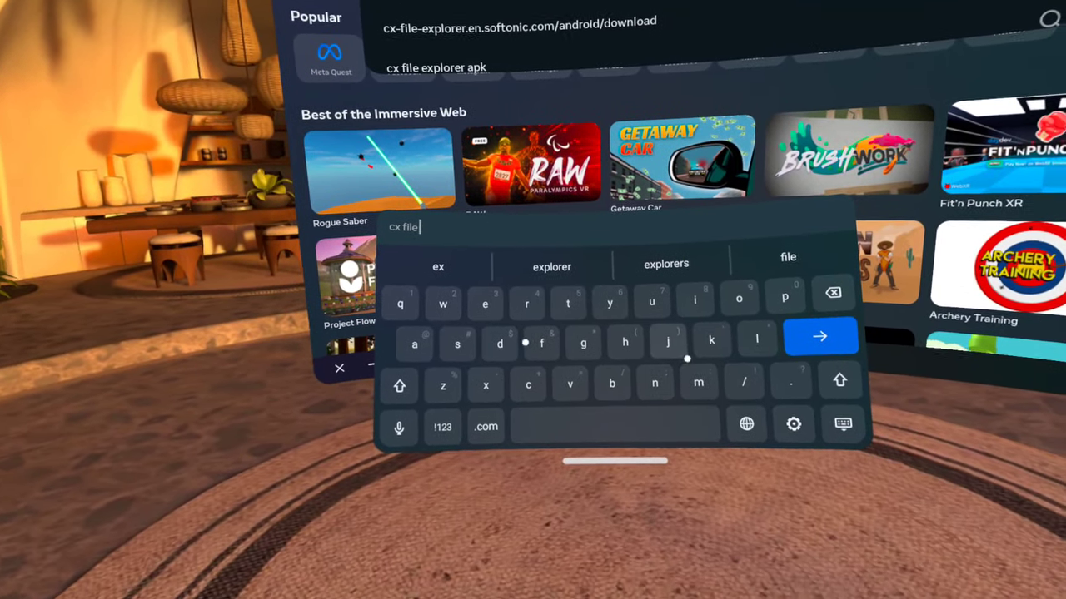
type("explorer")
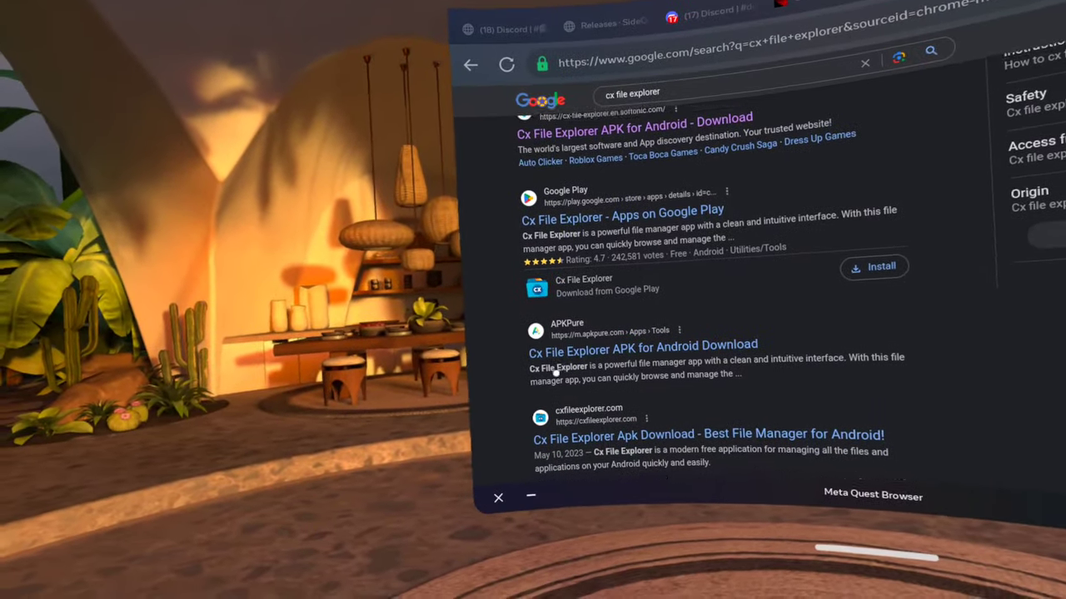
scroll("down", 3)
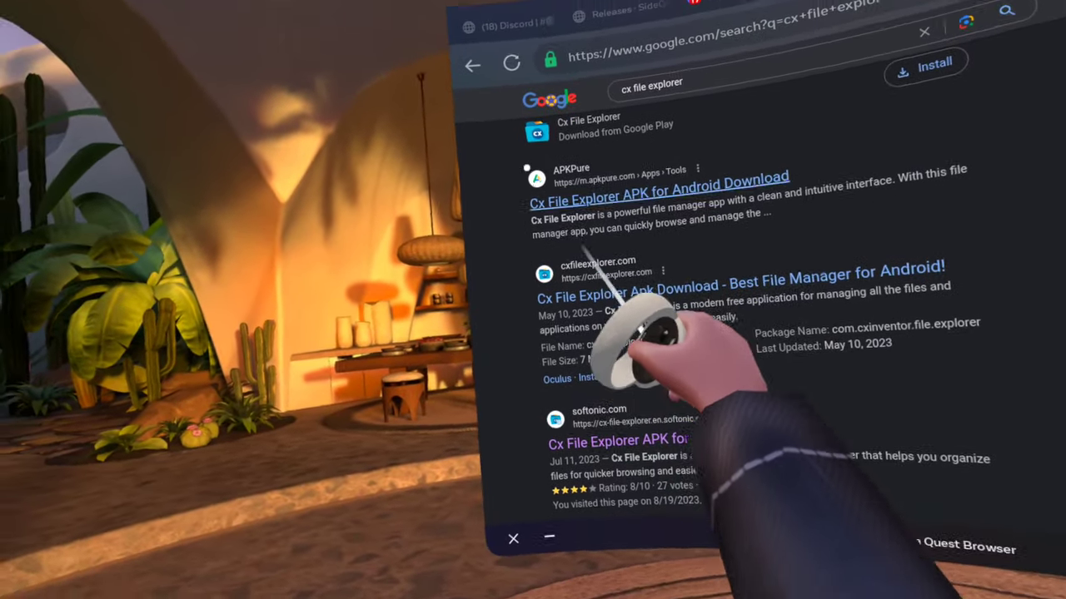
scroll("down", 3)
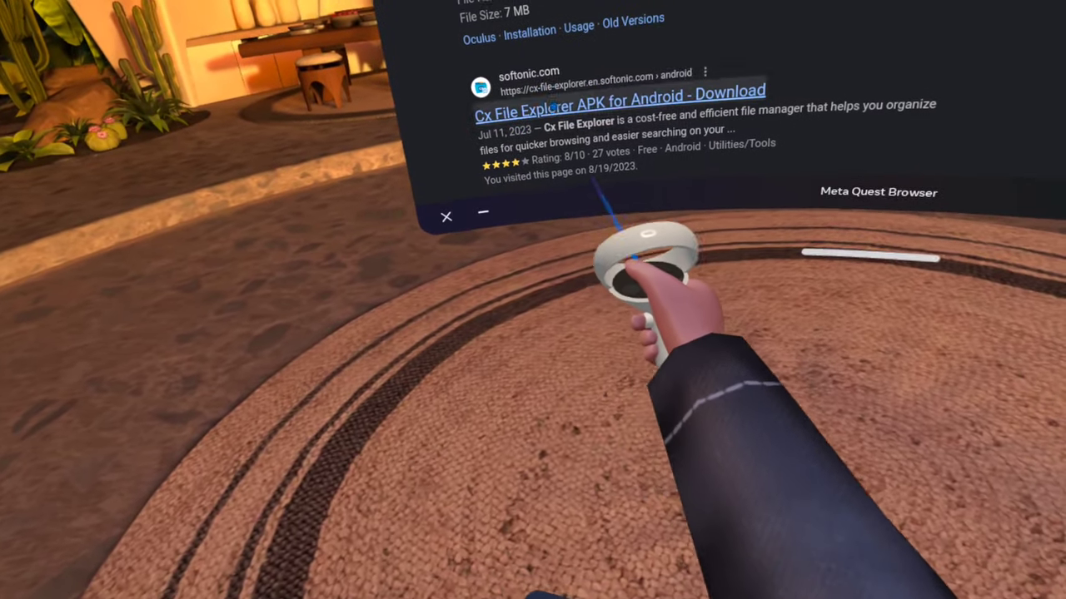
Step: Open Softonic's Cx File Explorer page and start the free APK download
left_click(622, 90)
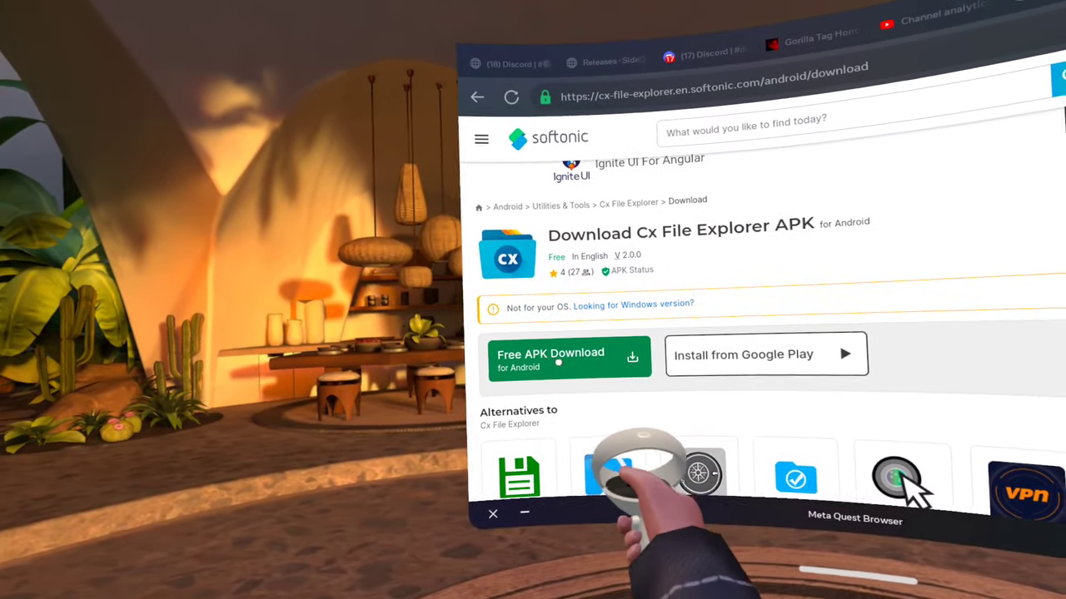
left_click(550, 355)
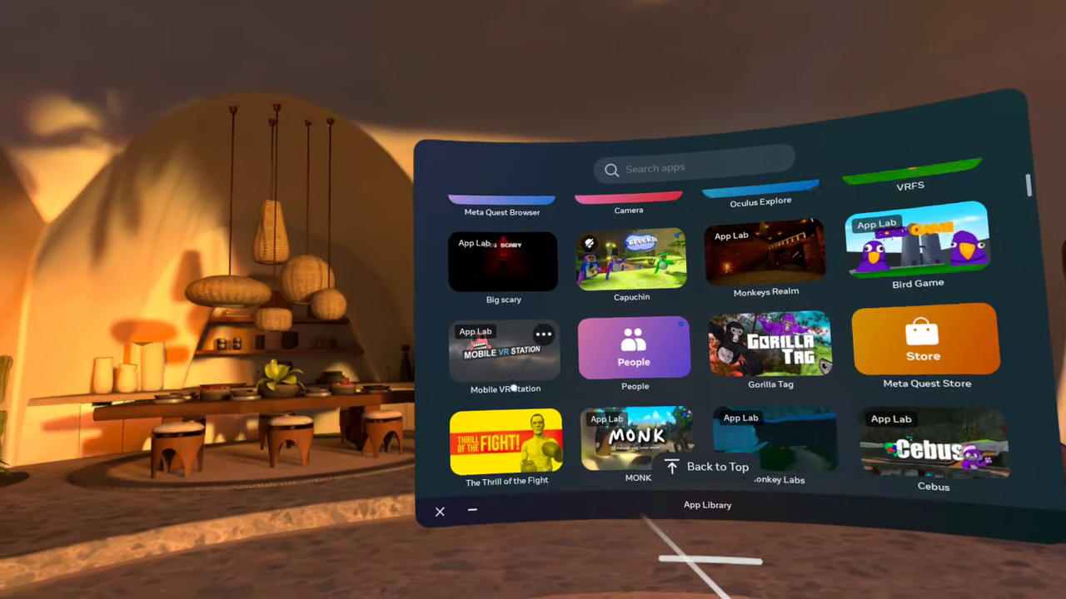
Step: Find Mobile VR Station in the App Library and launch it
scroll("down", 3)
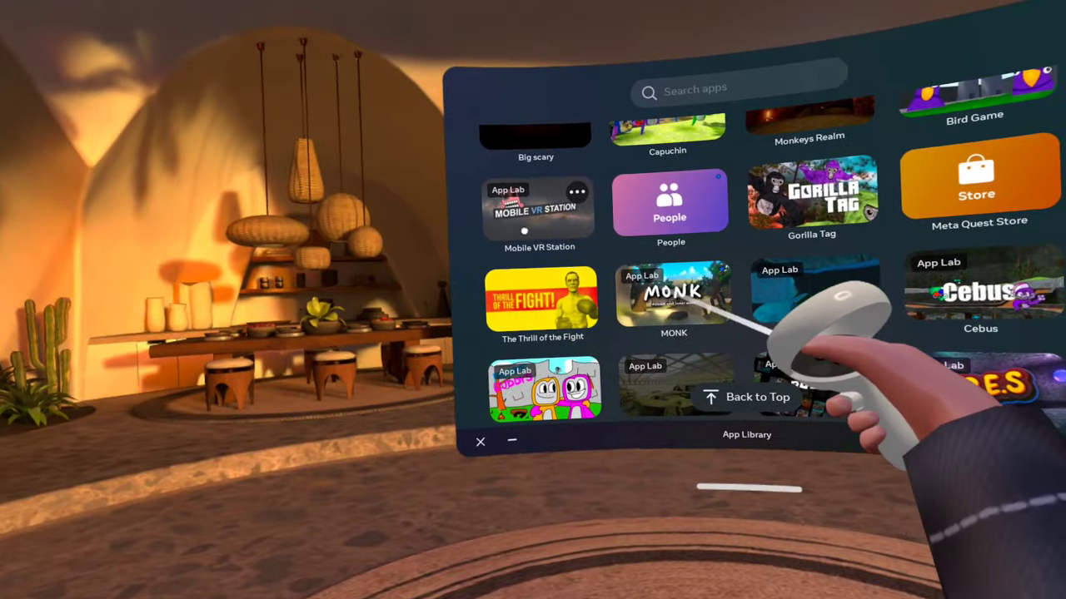
left_click(538, 206)
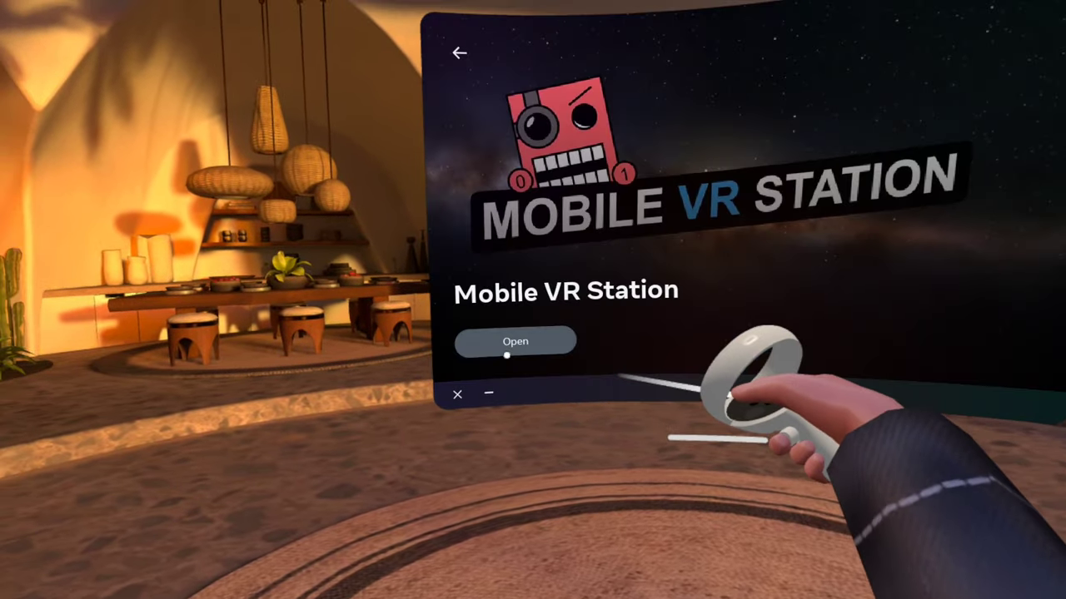
left_click(515, 341)
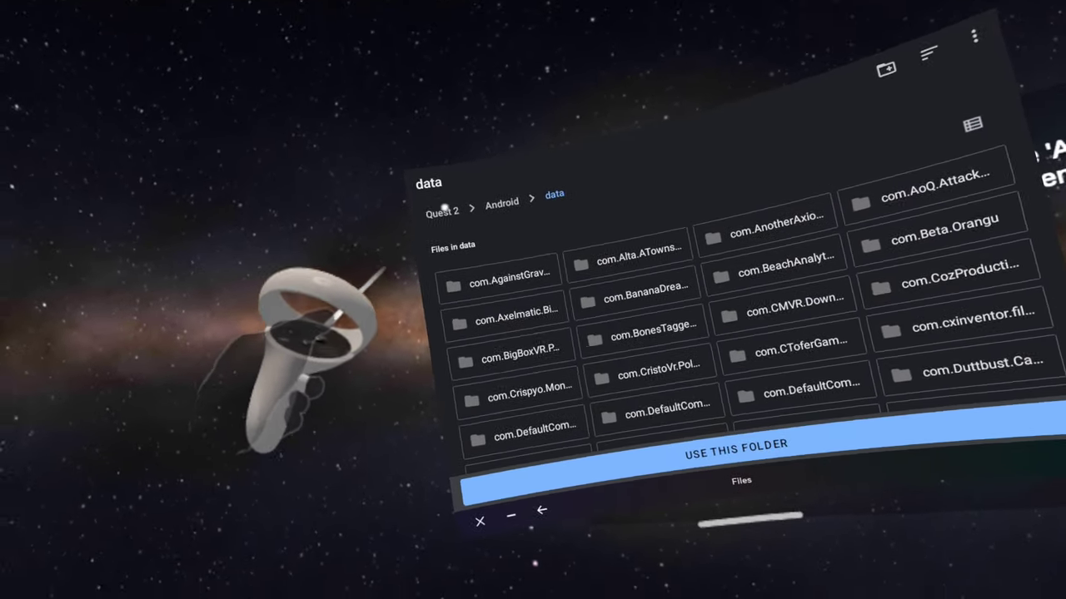
Step: Open the Cx File Explorer APK from the Download folder to install it
left_click(443, 211)
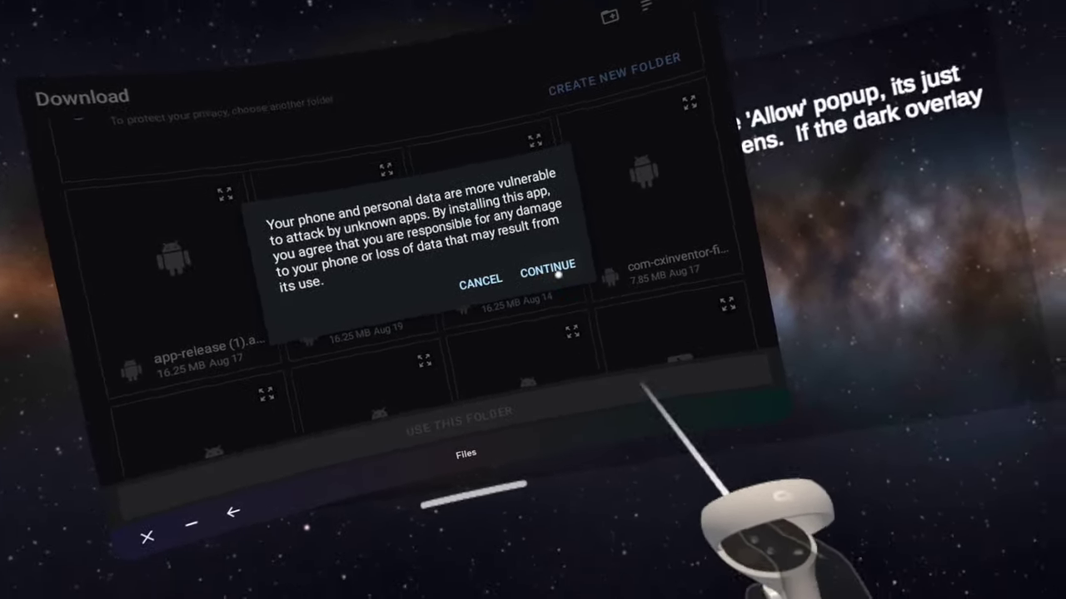
Step: Accept the unknown-apps warning and confirm updating Cx File Explorer
left_click(546, 275)
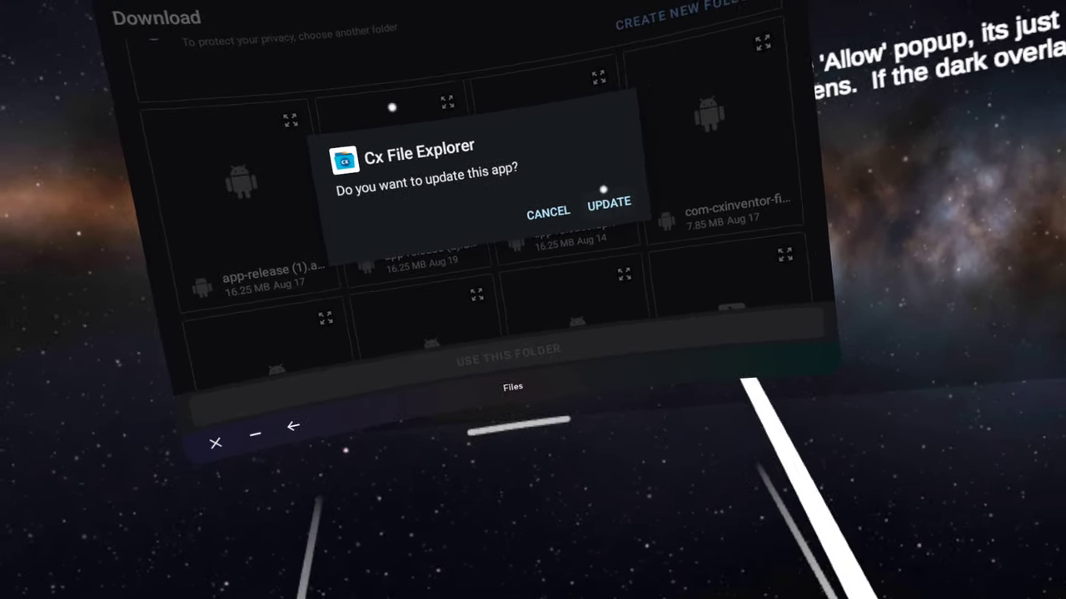
left_click(609, 205)
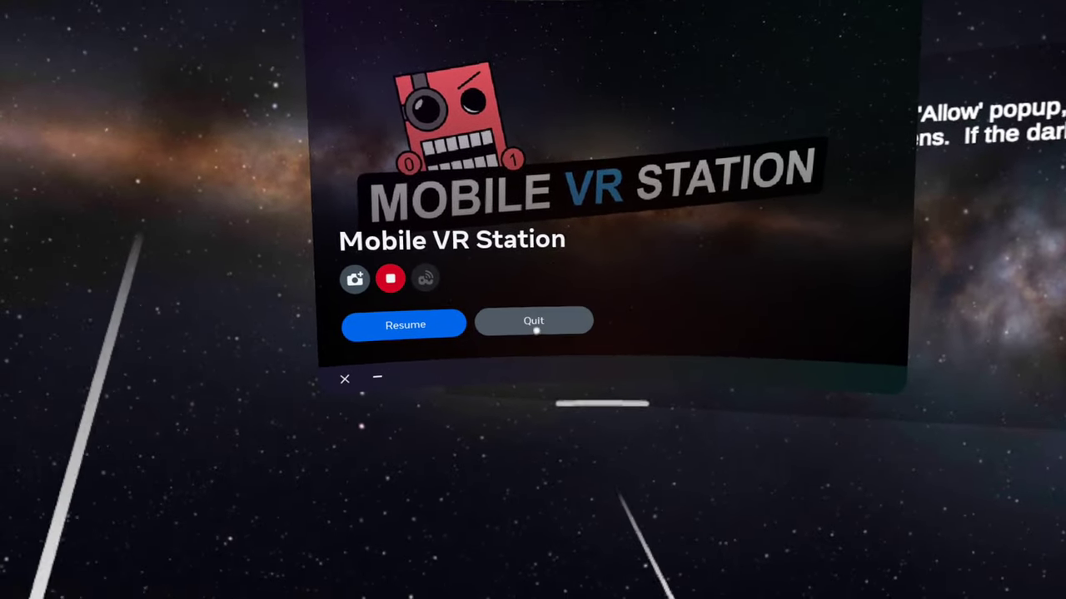
Step: Quit Mobile VR Station, open App Library, and open the app source filter
left_click(532, 320)
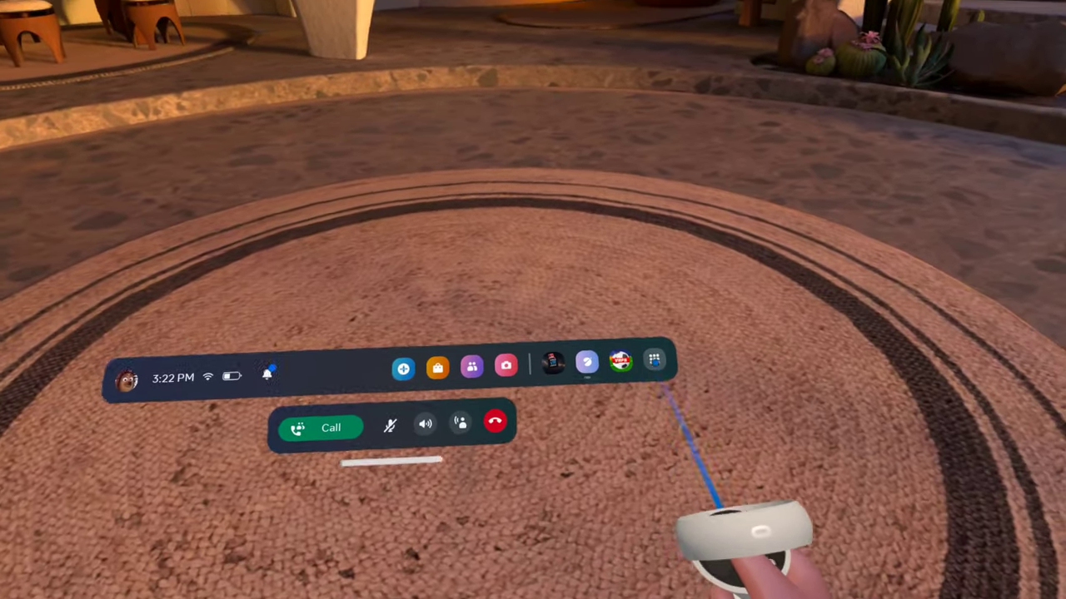
left_click(675, 361)
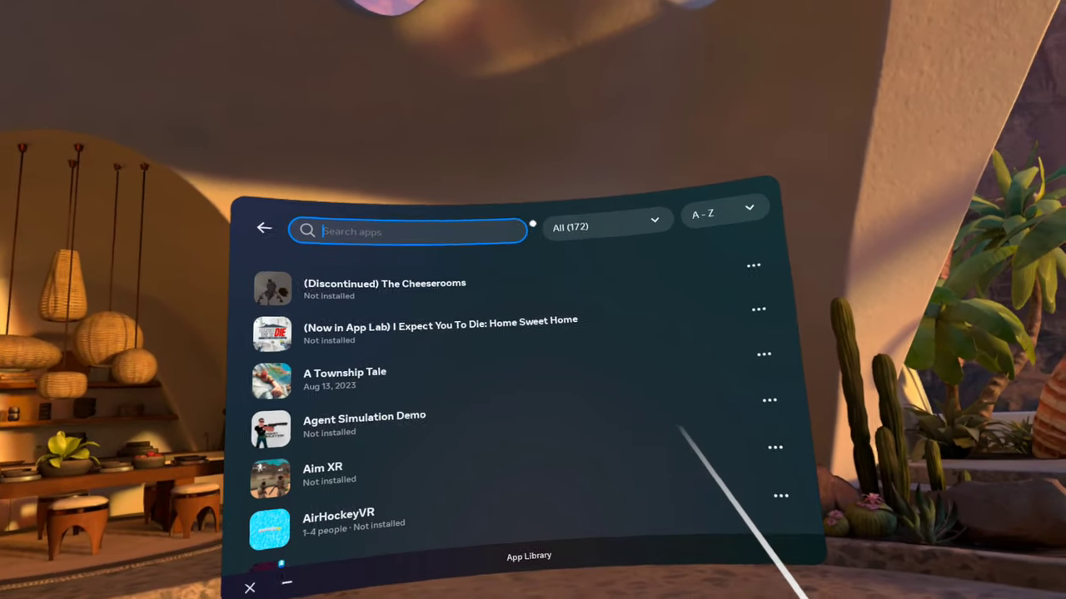
left_click(607, 219)
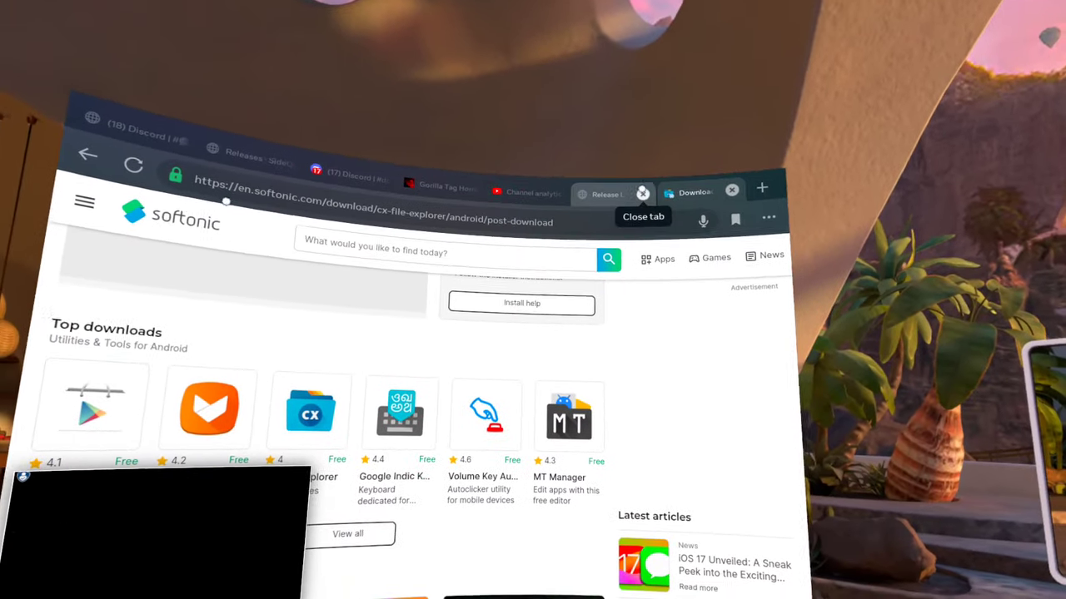
Step: Close the Softonic download tab to reach the sidequestvr.com tab
left_click(643, 192)
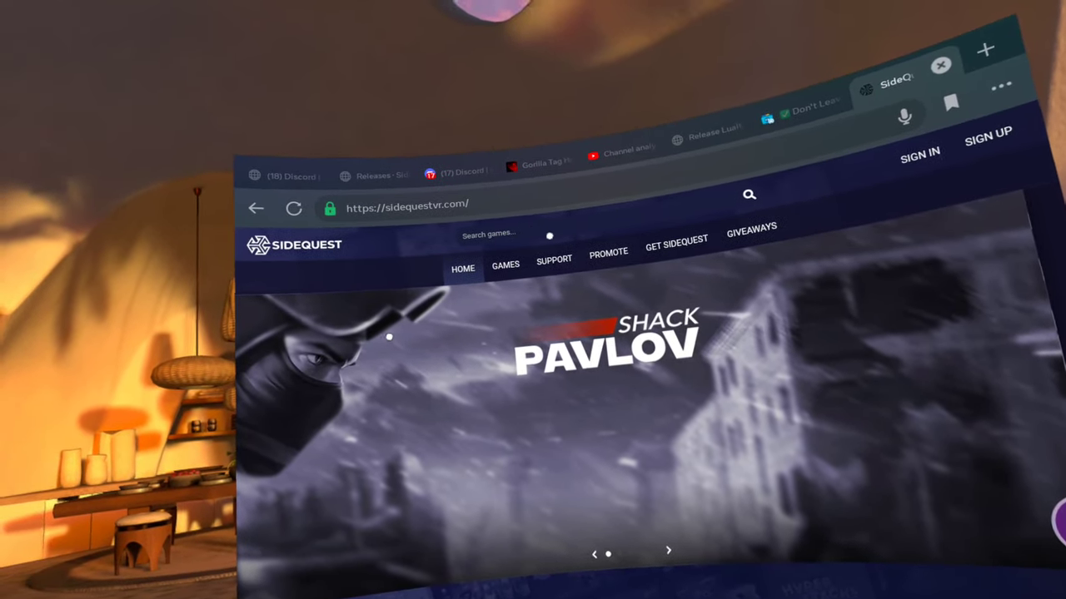
Step: Download the SideQuest APK from sidequestvr.com, then open Cx File Explorer
left_click(489, 234)
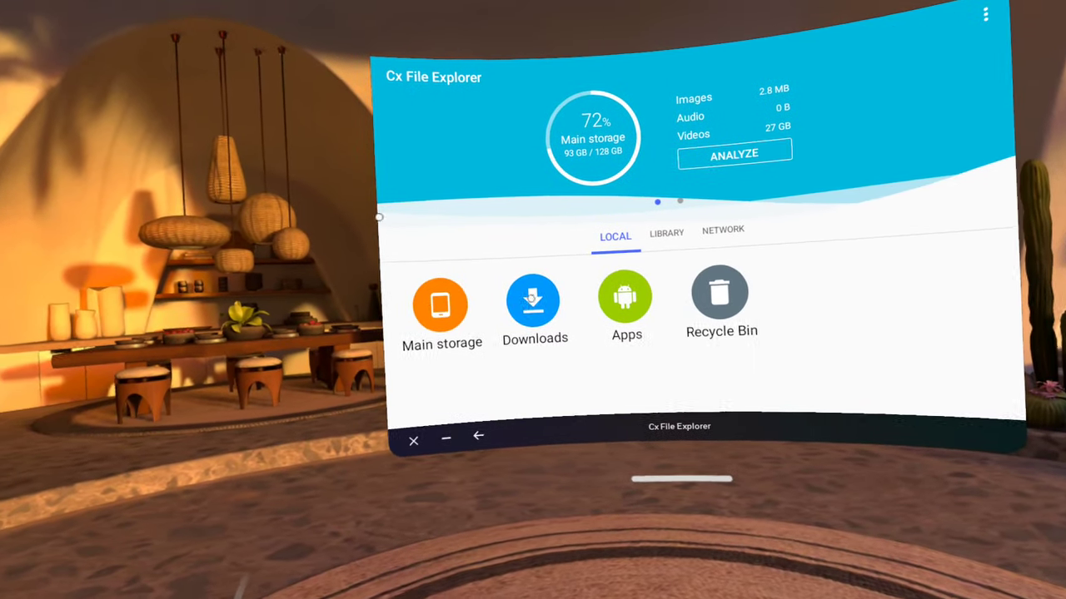
Step: Install the SideQuest APK from Downloads and filter App Library to Unknown Sources
left_click(535, 299)
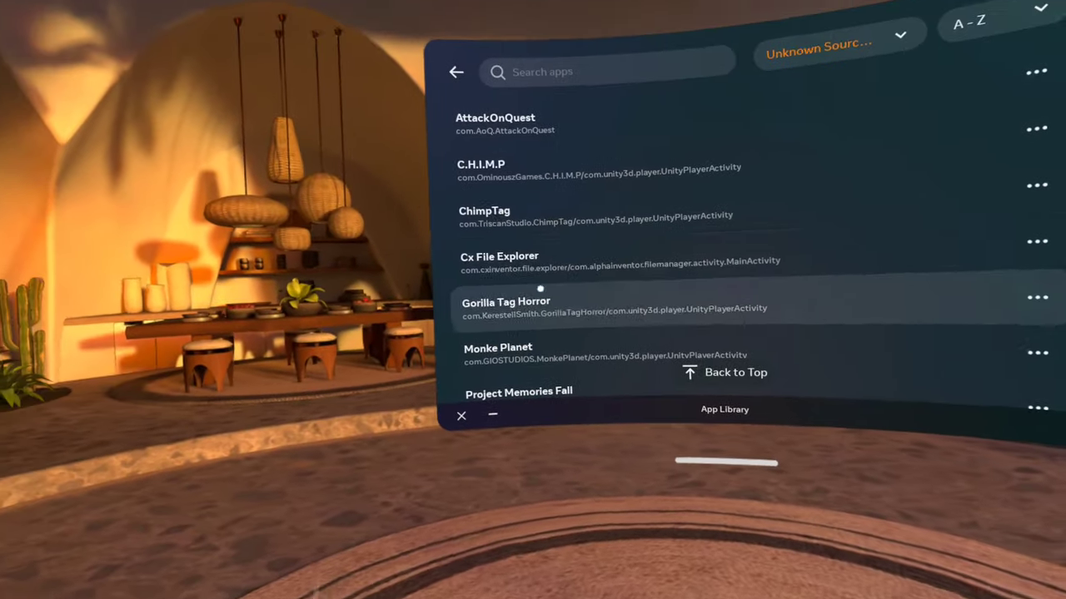
Step: Scroll the Unknown Sources list down and select the newly listed SideQuest app
scroll("down", 3)
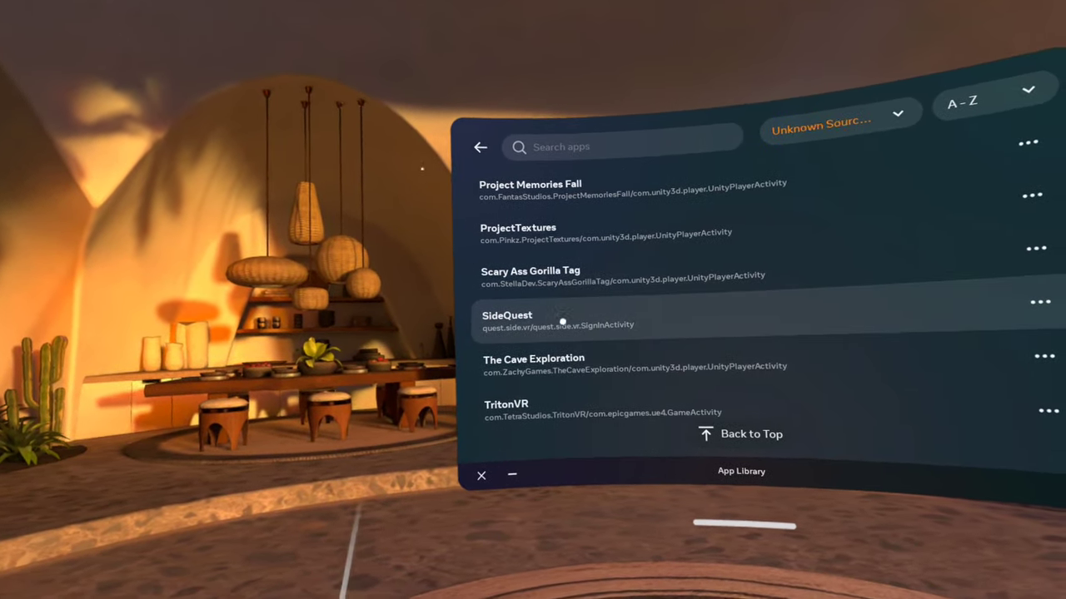
left_click(508, 319)
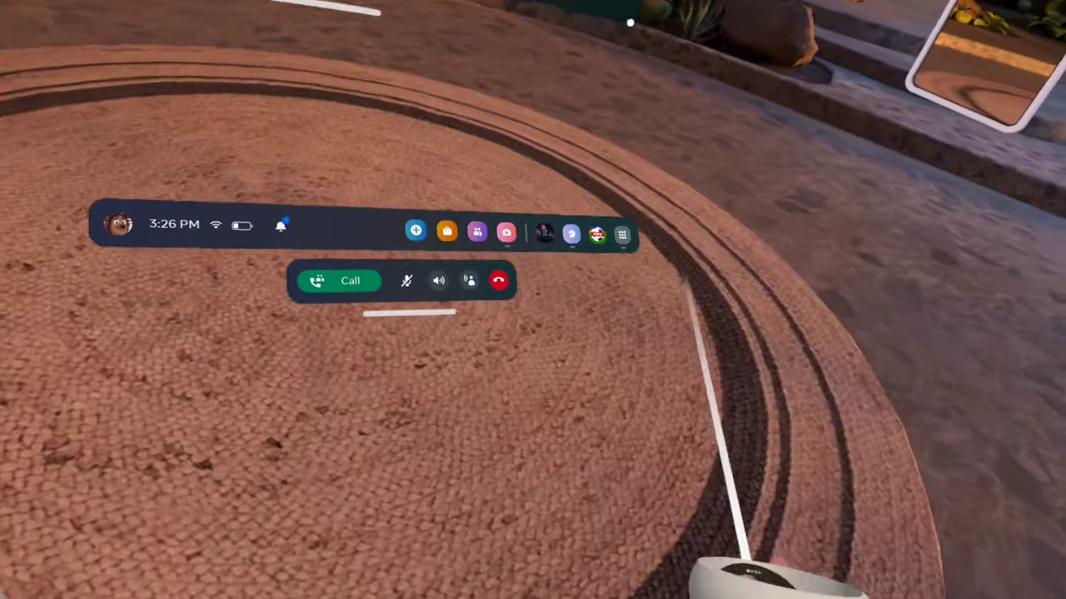
Step: Reopen the App Library of installed apps from the menu bar
left_click(505, 231)
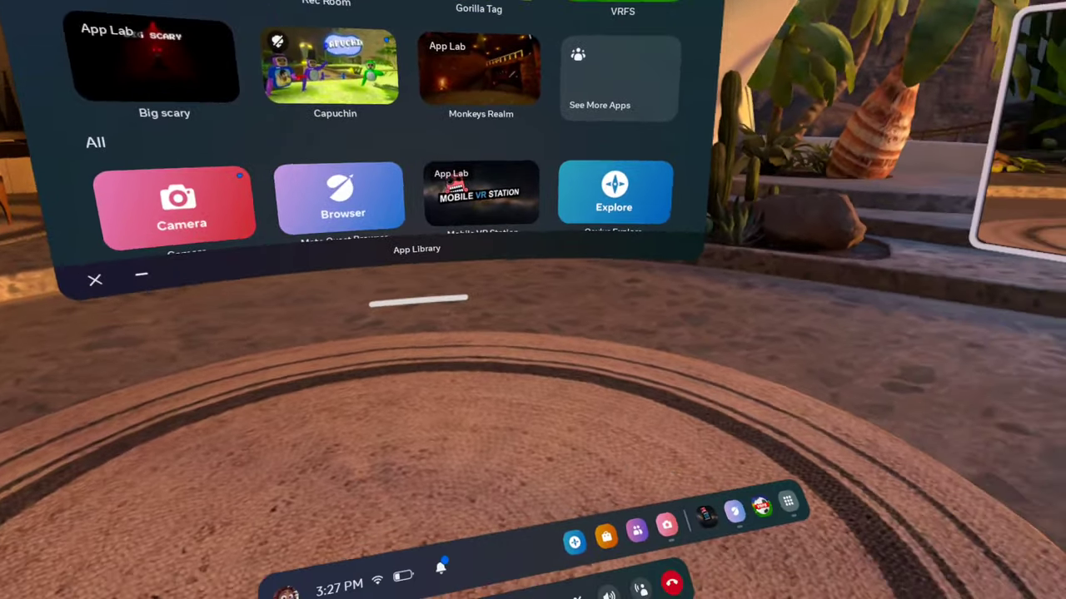
left_click(95, 279)
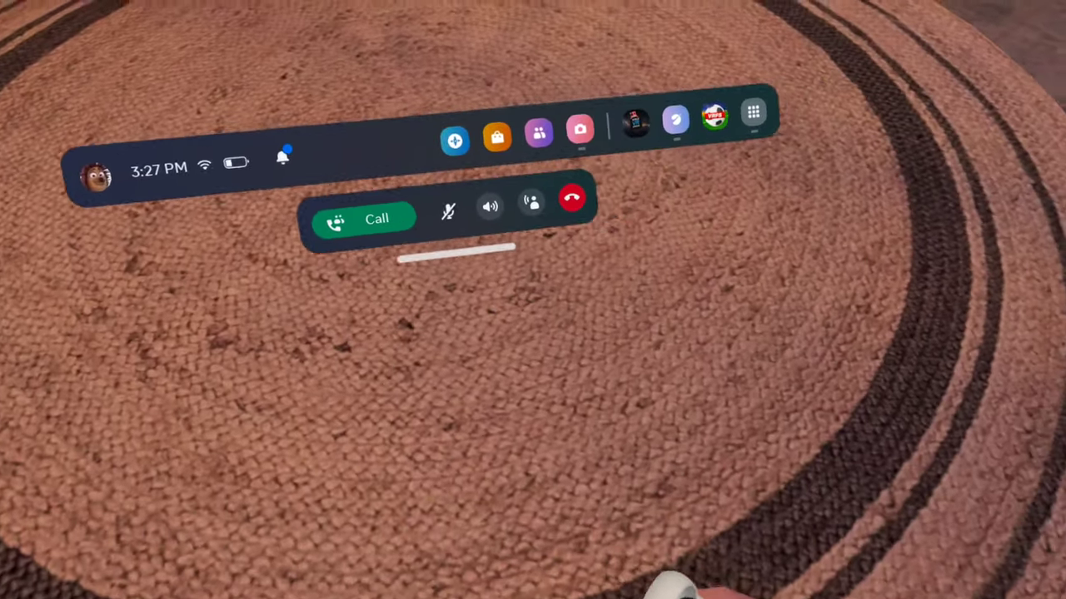
left_click(750, 114)
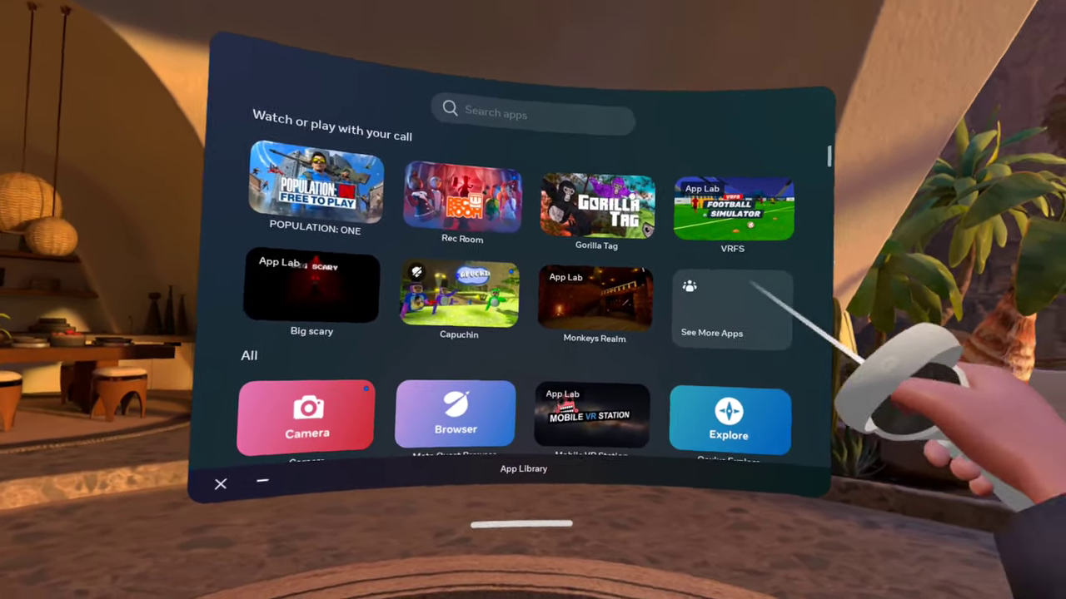
Step: Scroll through the library apps, then bring up the Camera panel with recent clips
scroll("down", 3)
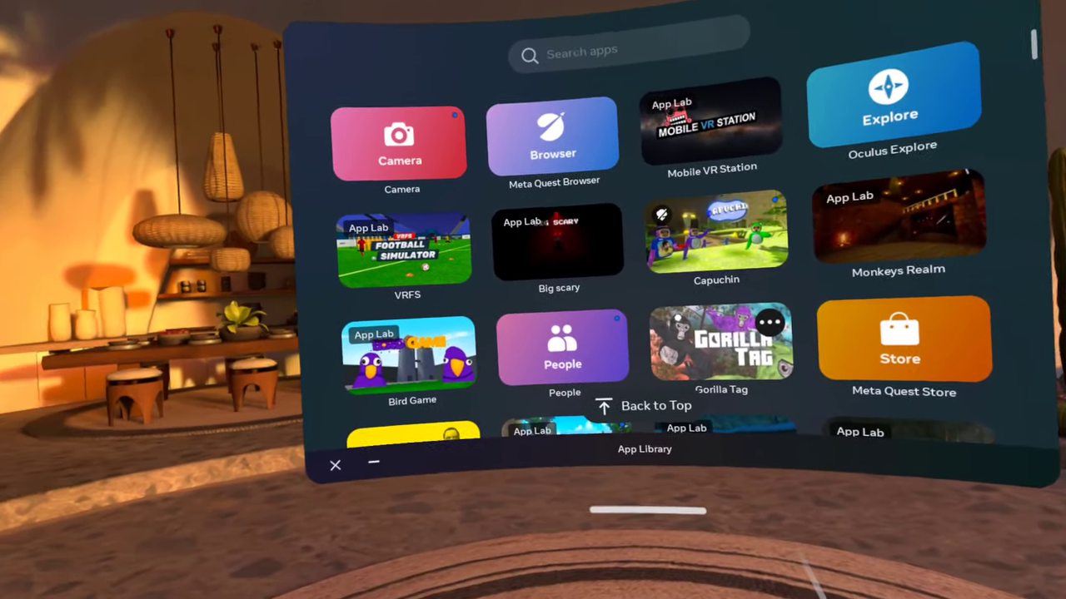
scroll("down", 3)
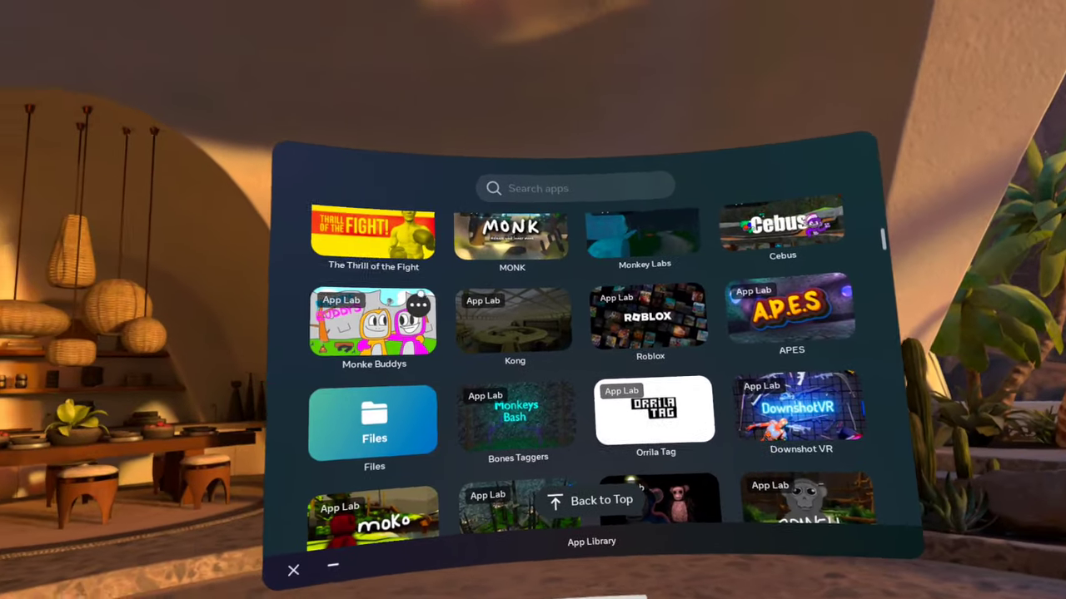
scroll("down", 3)
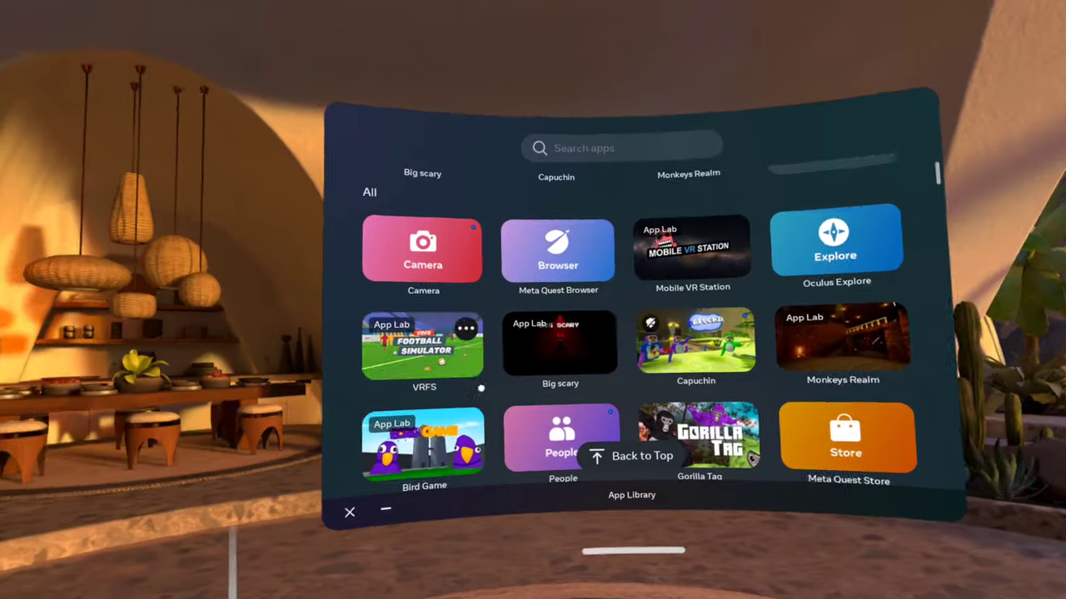
scroll("down", 3)
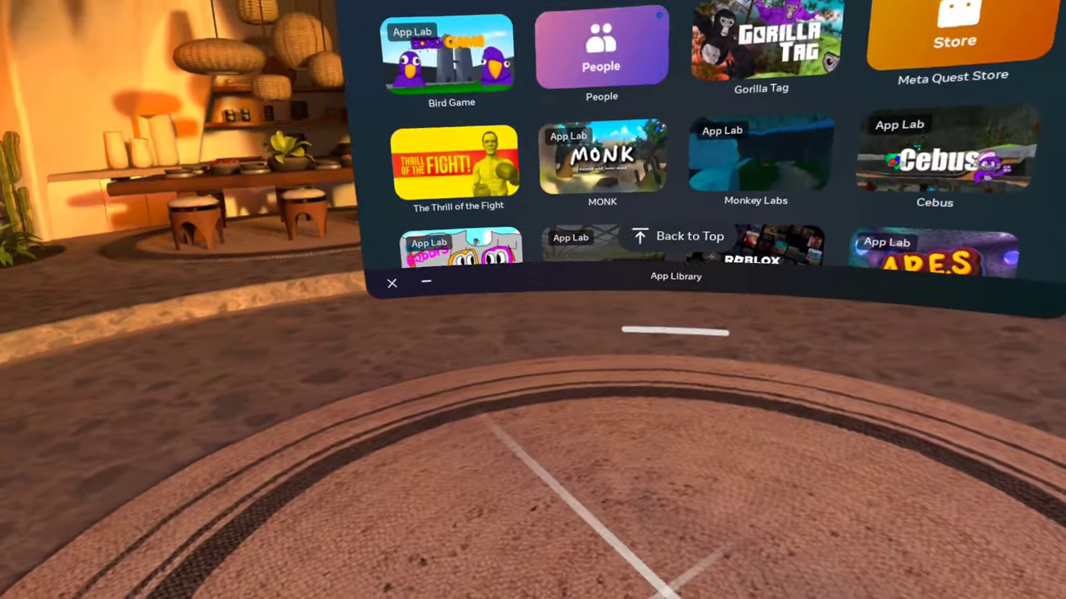
scroll("down", 3)
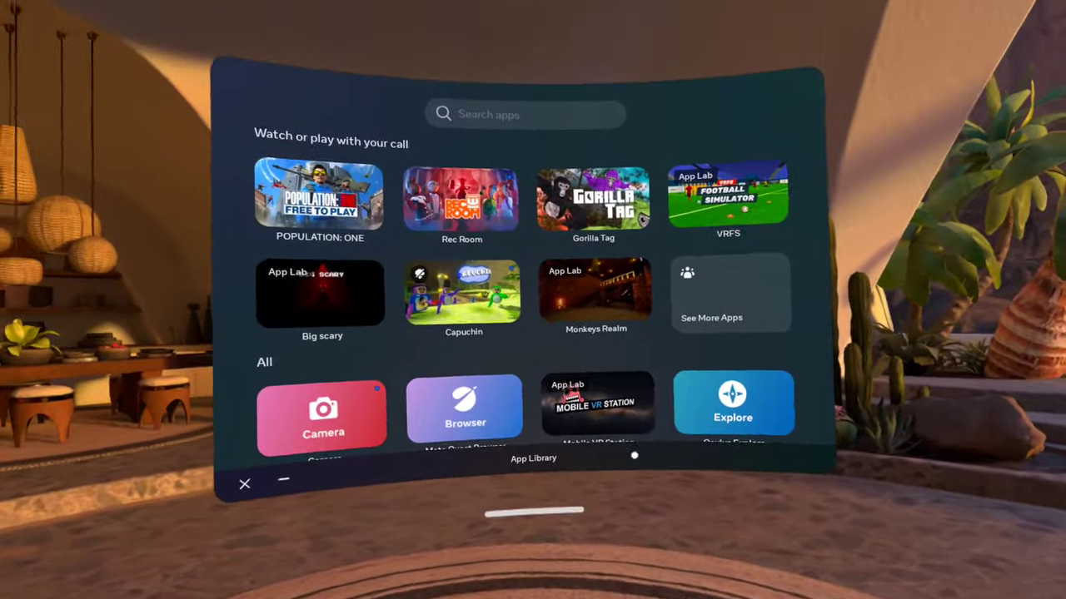
left_click(323, 413)
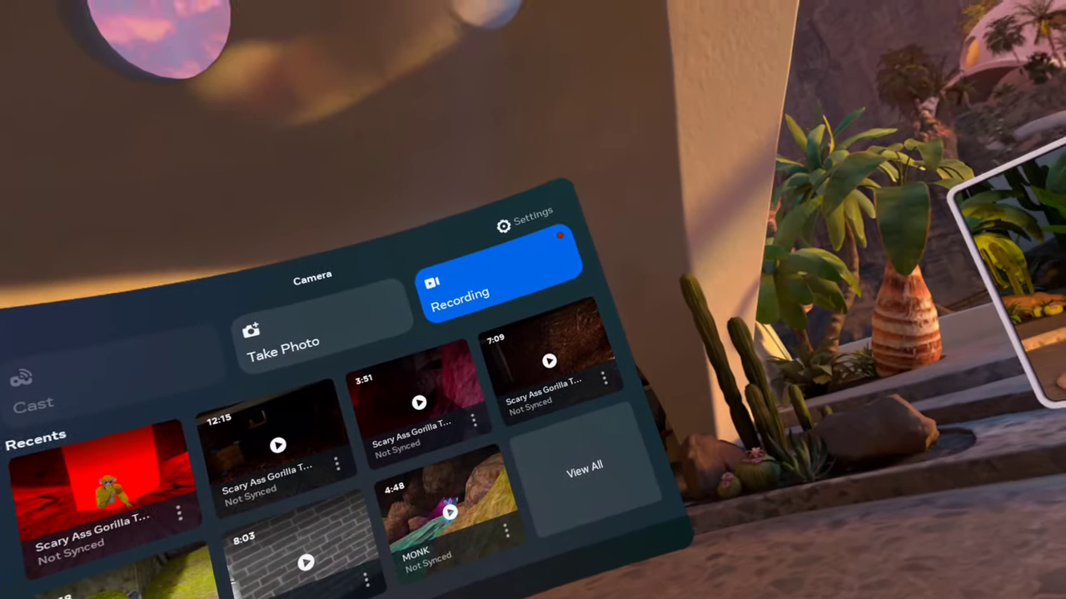